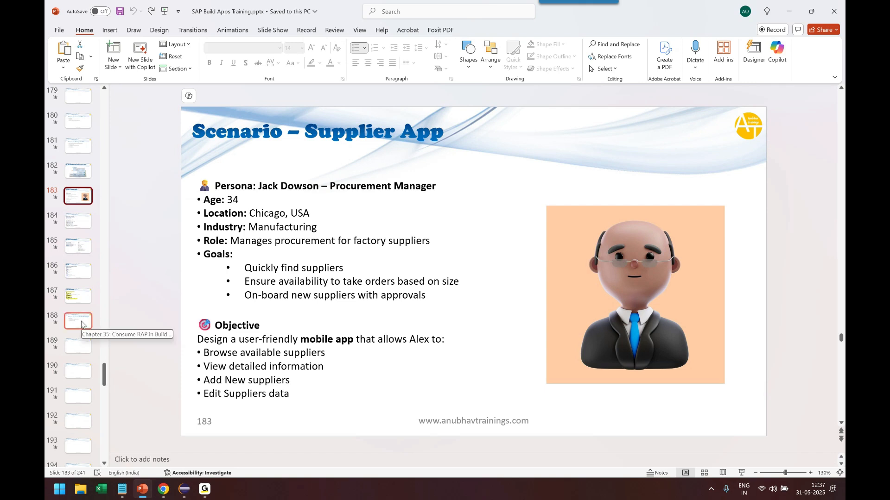
Bind the Large image list item's Repeat with to the Supplier1 data variable and save.
left_click(78, 321)
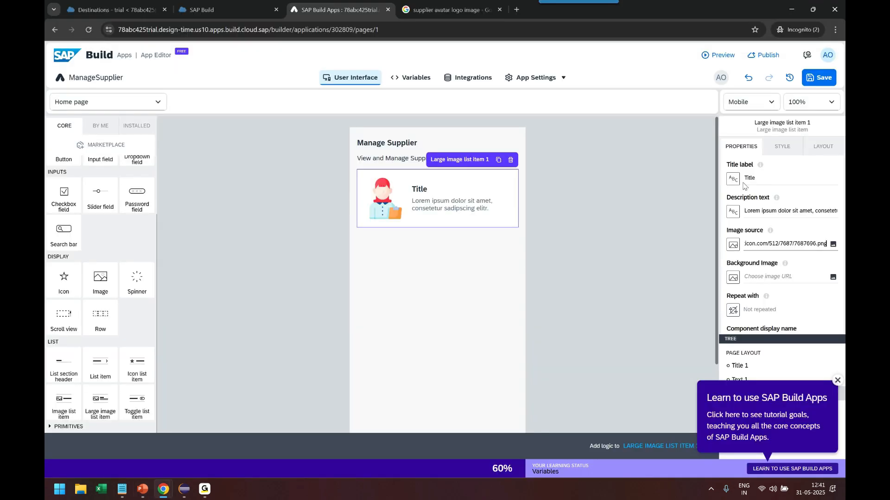
left_click(732, 309)
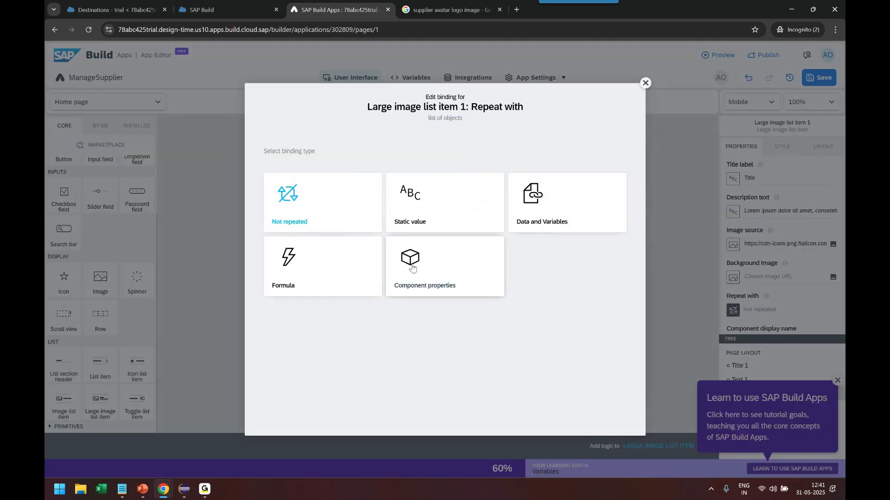
left_click(565, 203)
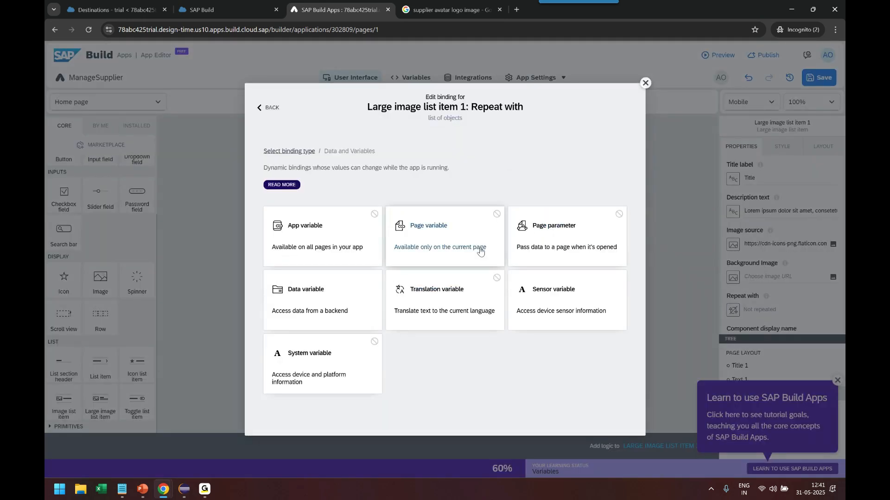
left_click(321, 299)
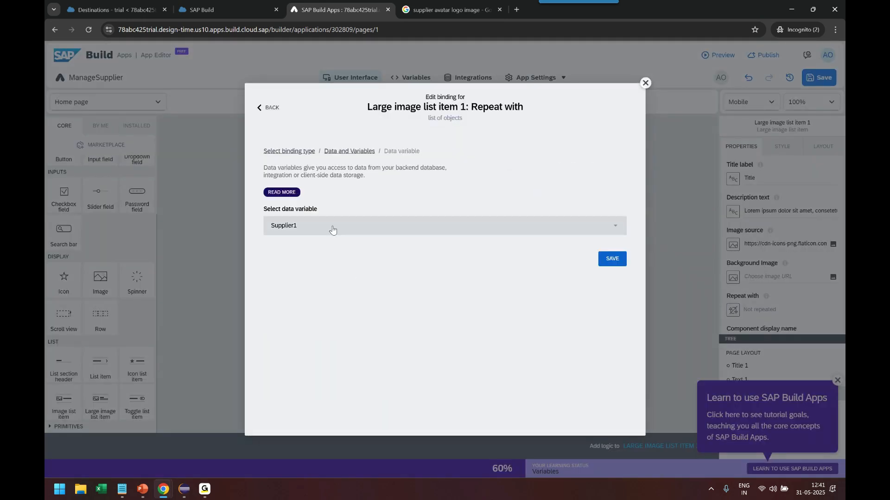
left_click(611, 258)
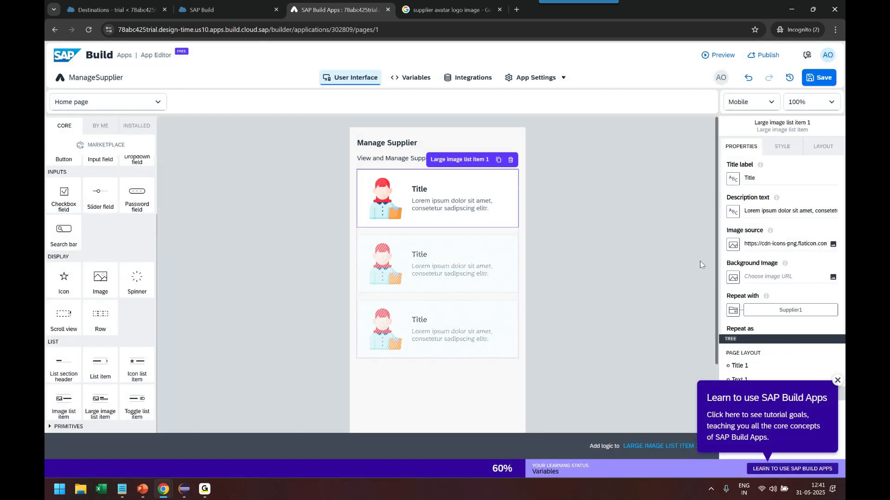
left_click(732, 178)
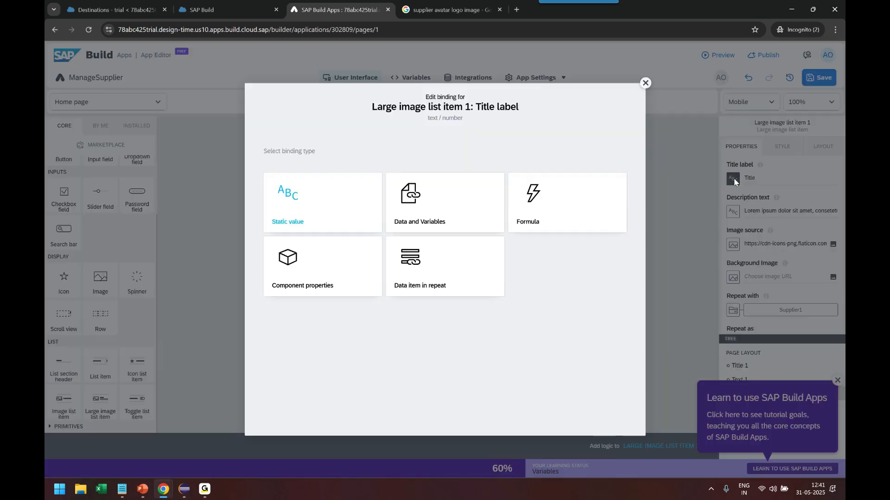
Bind the title label to formula repeated.current.Name + " ( " + repeated.current.Country + " )".
left_click(444, 267)
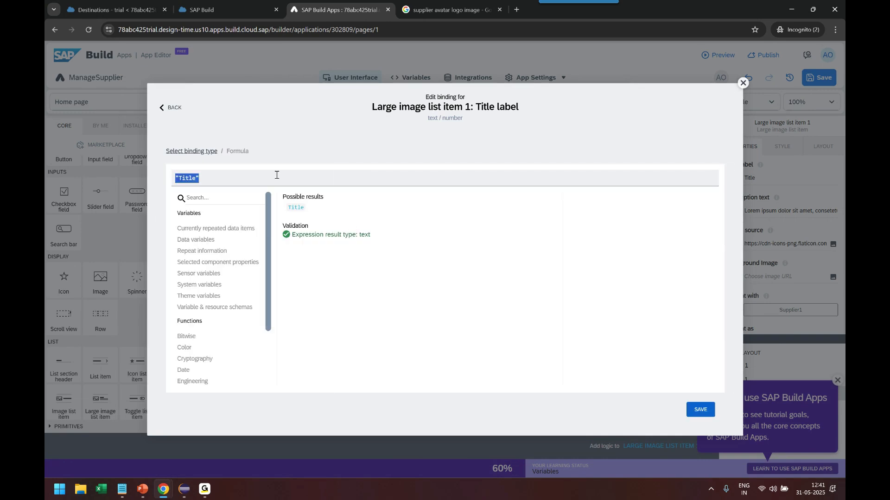
left_click(216, 228)
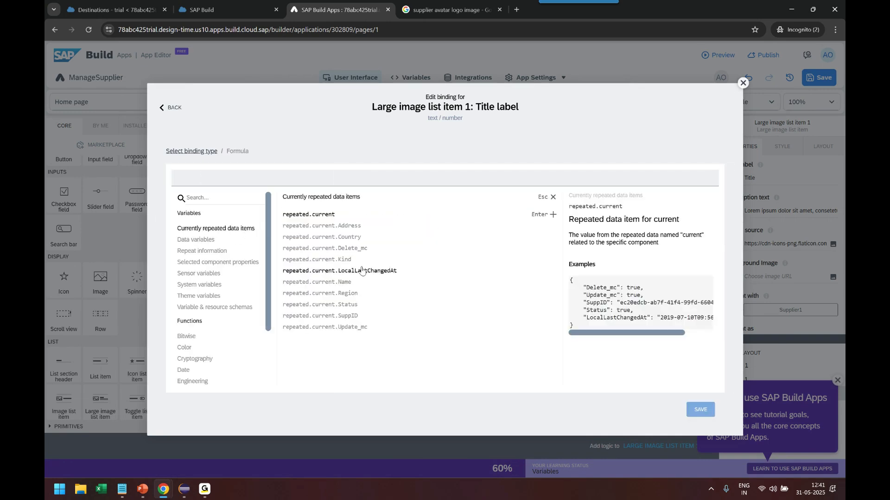
left_click(317, 281)
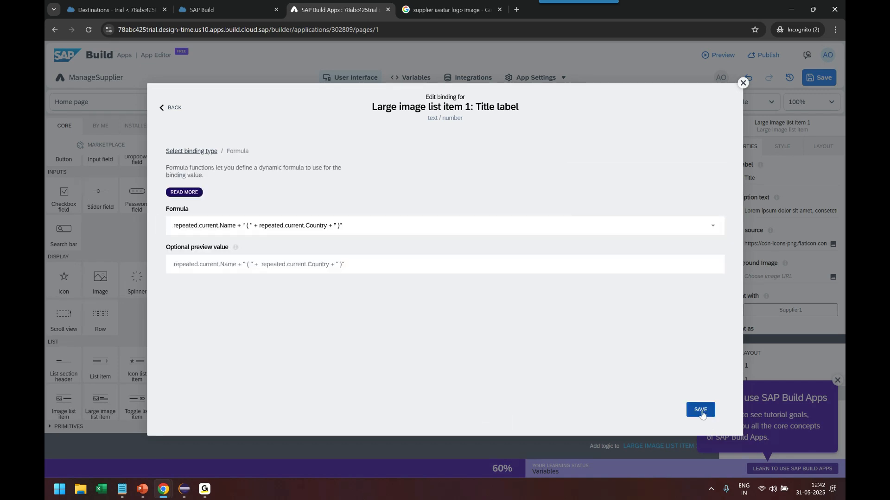
left_click(699, 408)
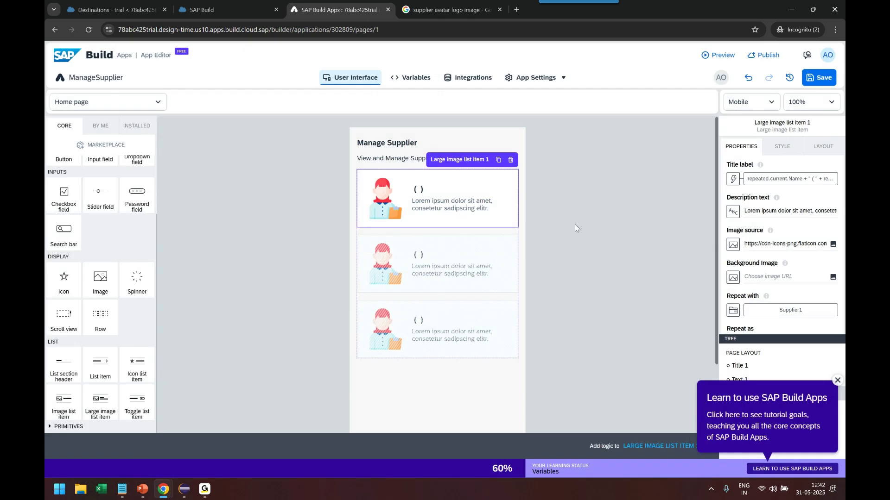
left_click(732, 210)
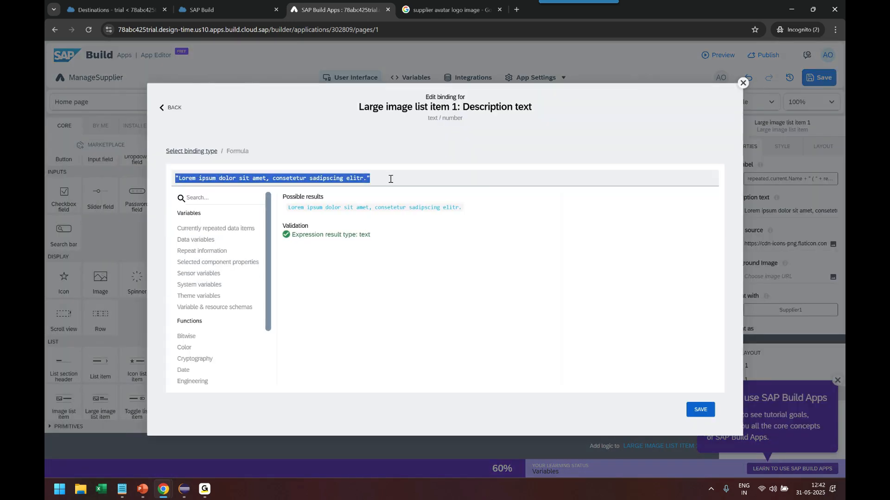
Bind the description to formula repeated.current.Address + "," + repeated.current.Region + " " + repeated.current.Kind.
key("Delete")
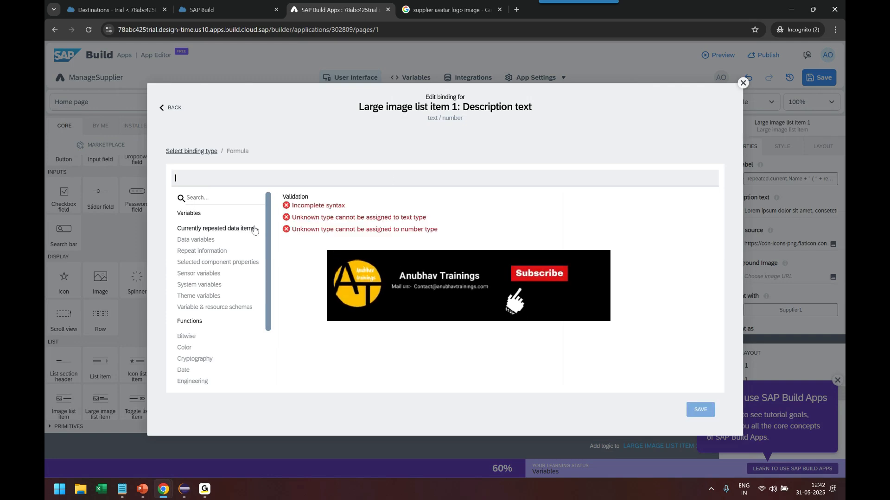
left_click(216, 228)
type("repeated.current.Address + \",\" +")
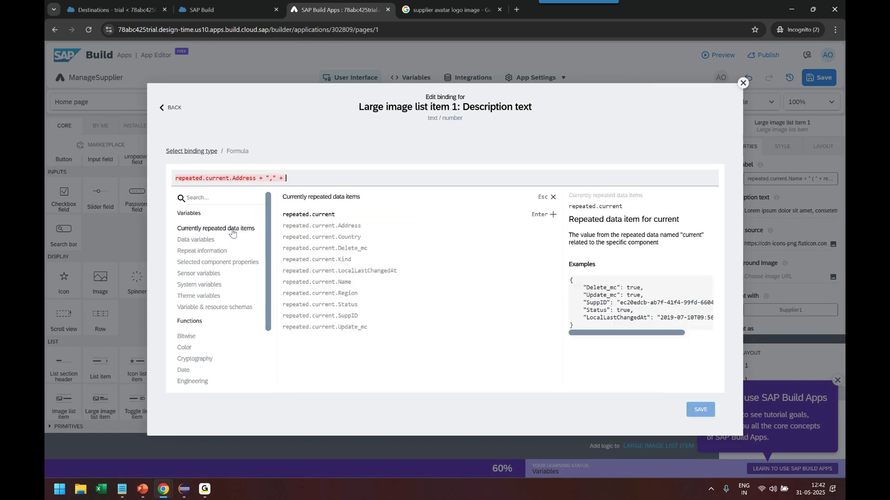
left_click(319, 292)
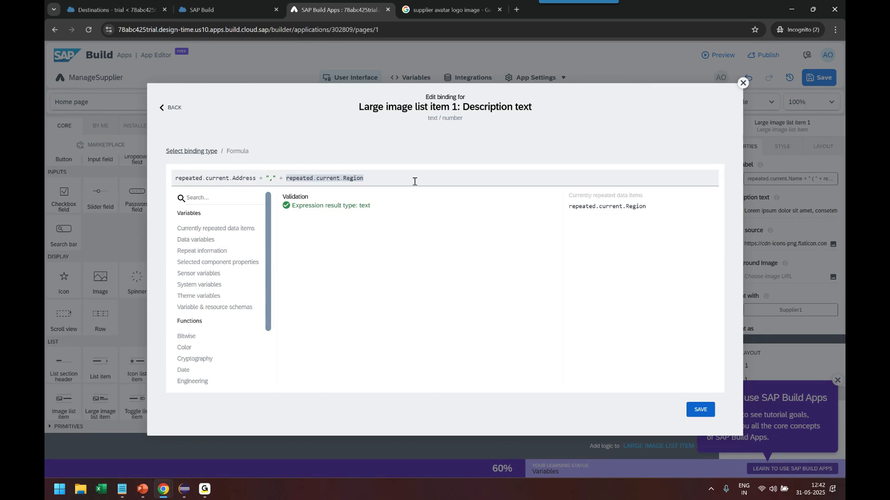
type("+ \" \" +")
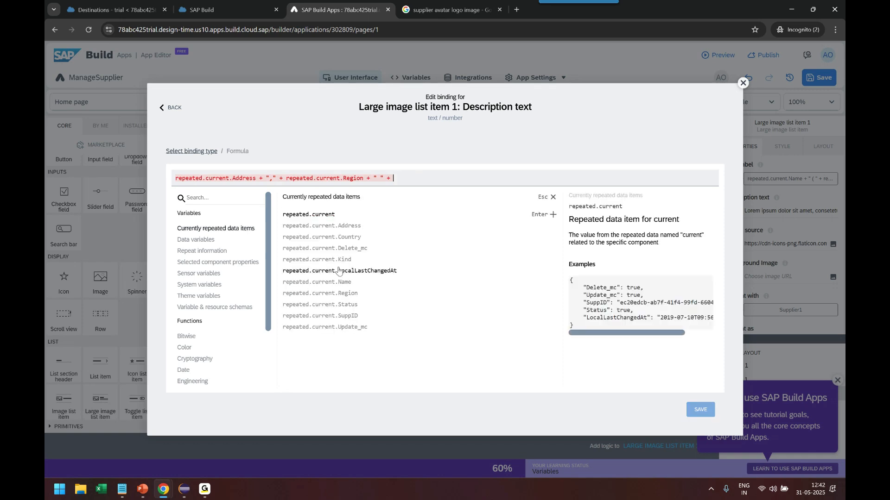
left_click(317, 259)
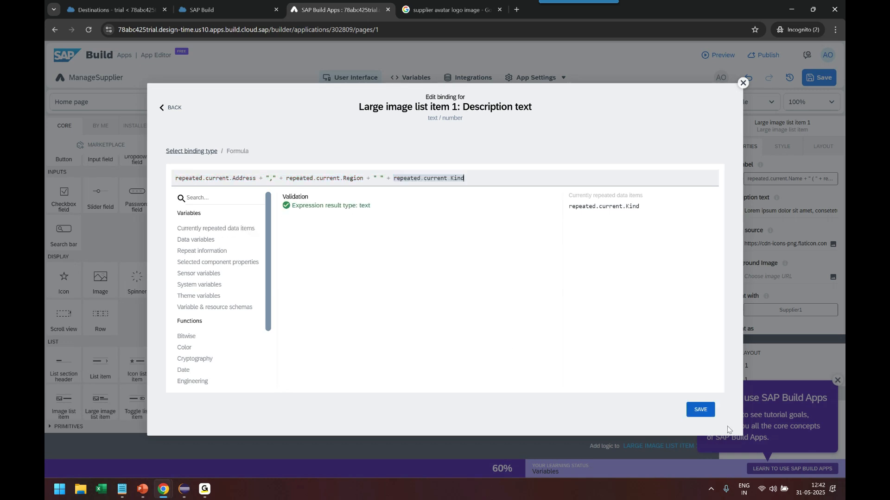
left_click(699, 409)
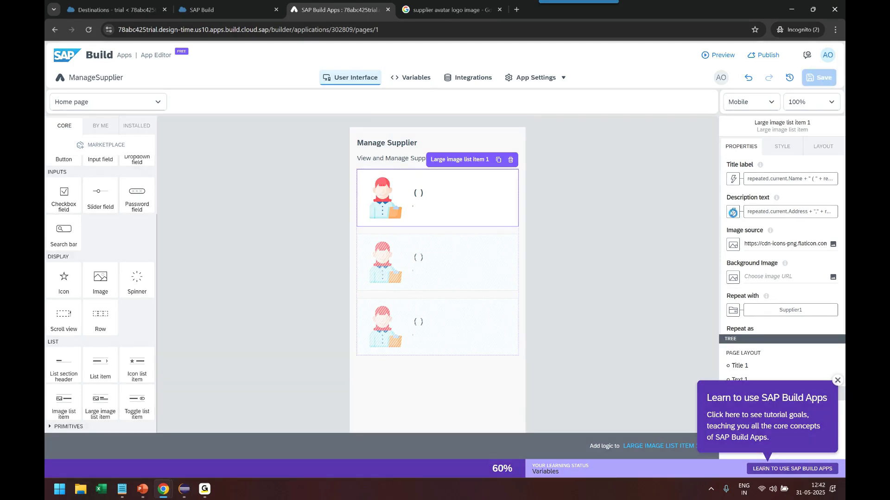
left_click(818, 78)
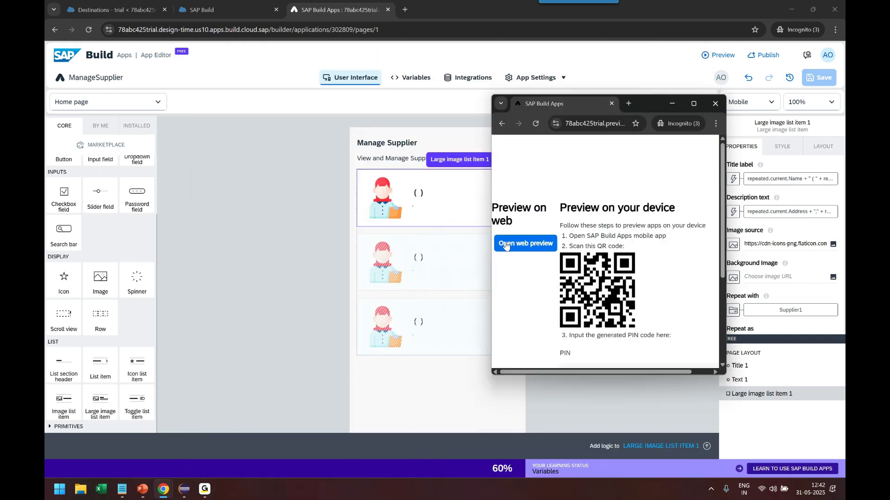
Launch the app's web preview and check the supplier service binding in Eclipse.
left_click(525, 243)
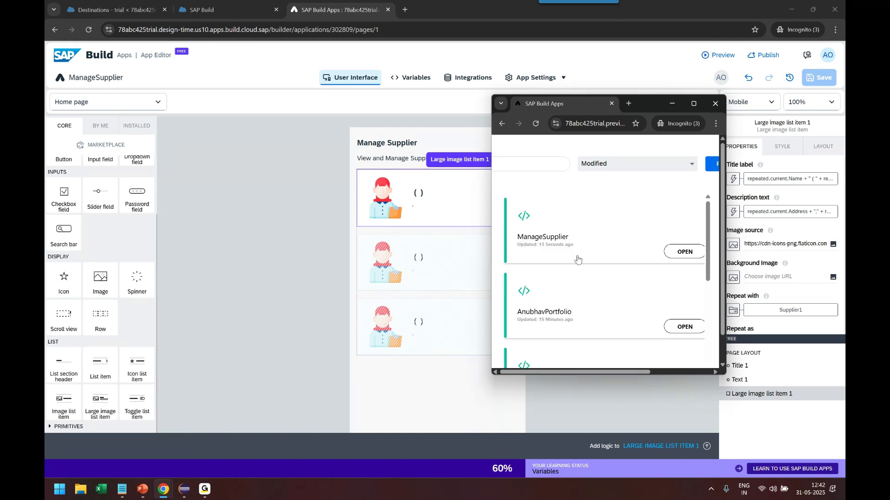
mouse_move(574, 277)
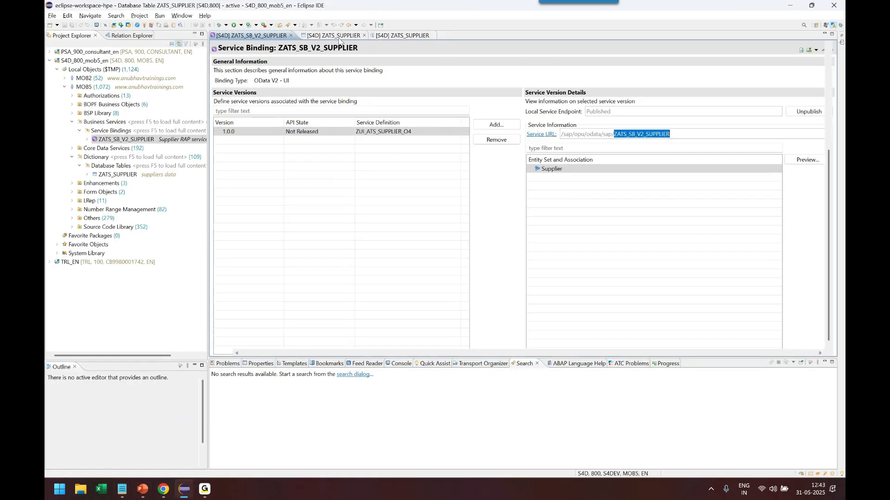
left_click(401, 36)
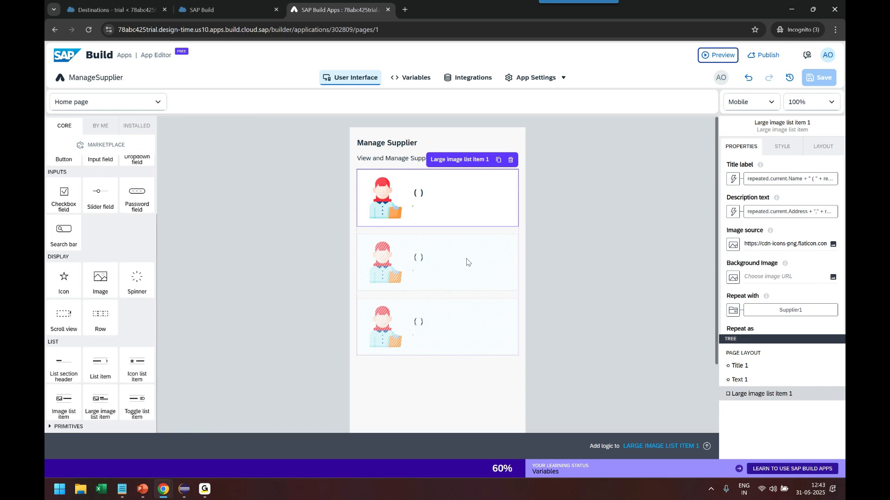
mouse_move(403, 231)
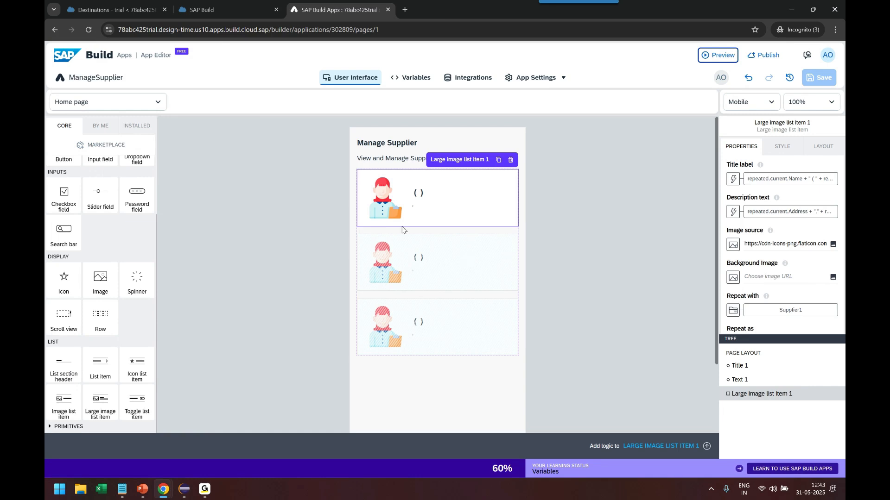
Enter NVidia, Delaware, US, NA and LC into the Add Supplier form fields.
left_click(717, 55)
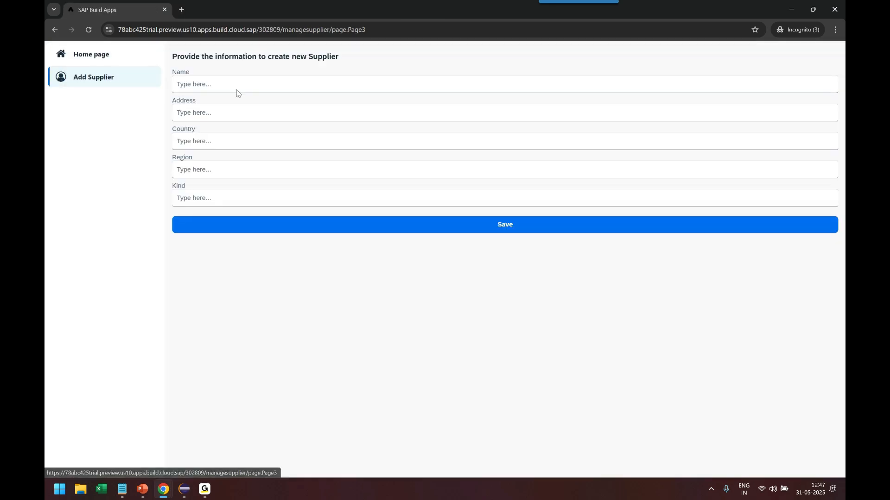
type("N")
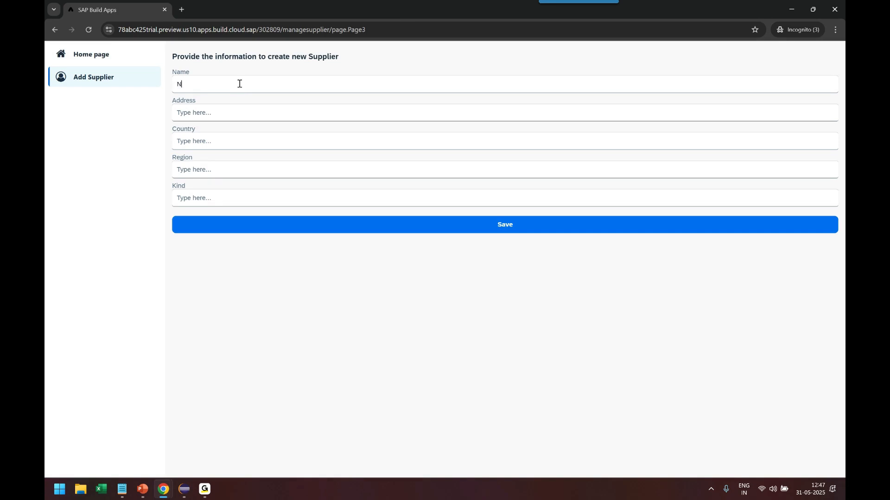
type("Vidia")
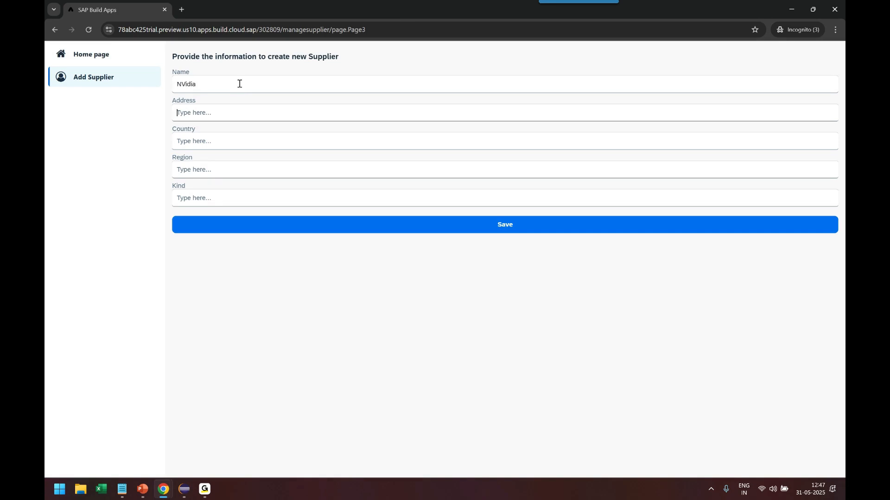
type("Delawareq")
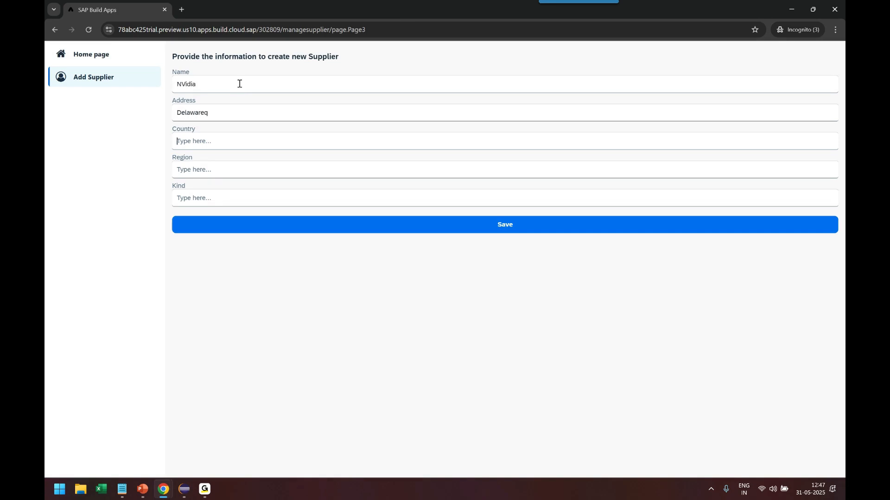
key("Backspace")
type("US")
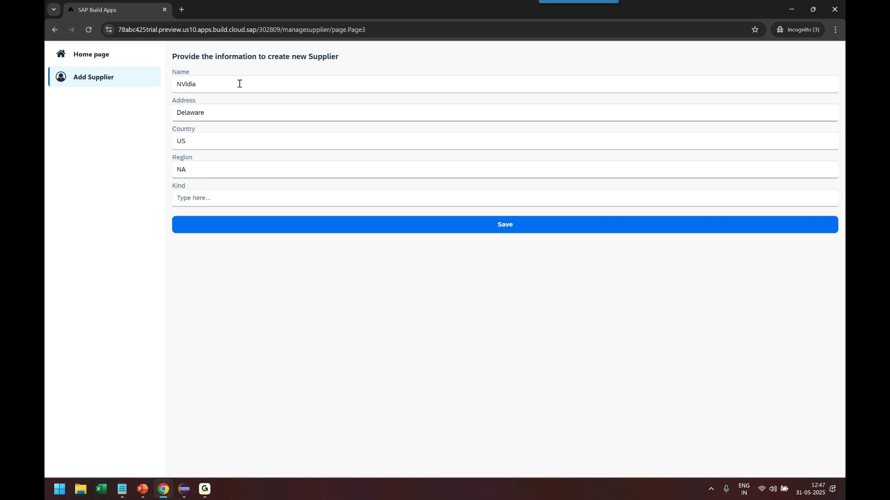
type("LC")
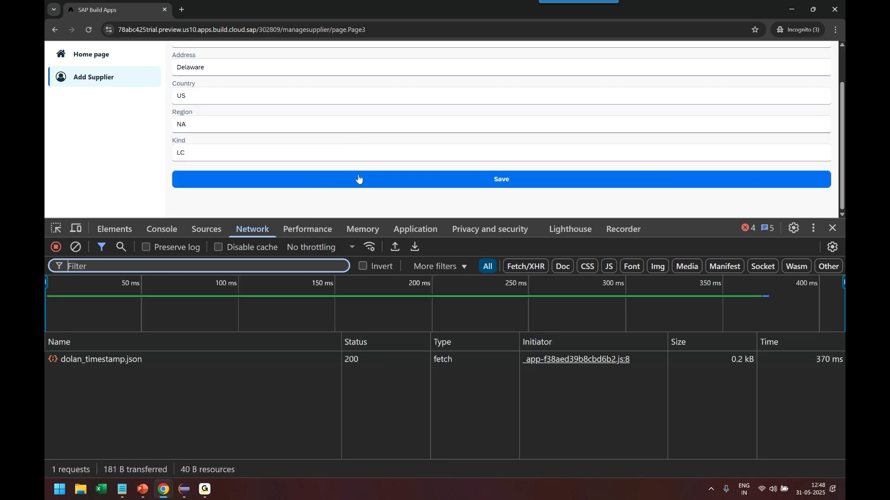
Save the supplier and confirm the ZATS_SB_V2_SUPPLIER request returned 201 Created in DevTools Network.
left_click(500, 179)
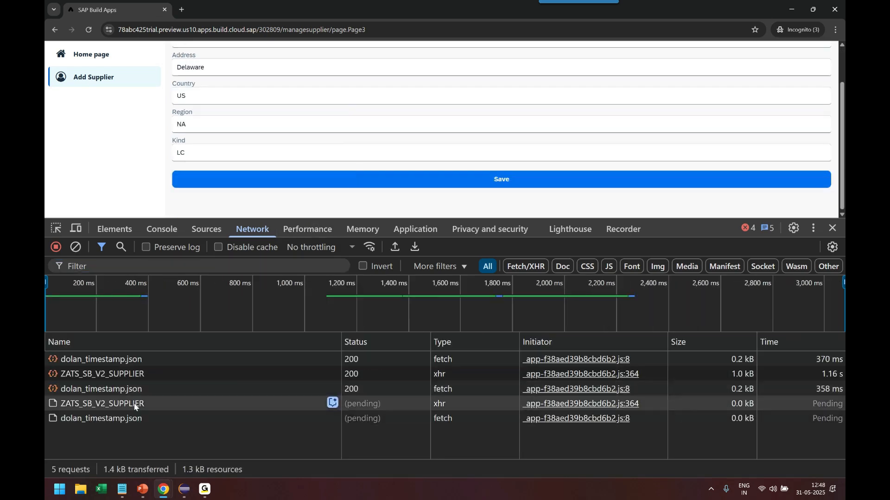
left_click(102, 403)
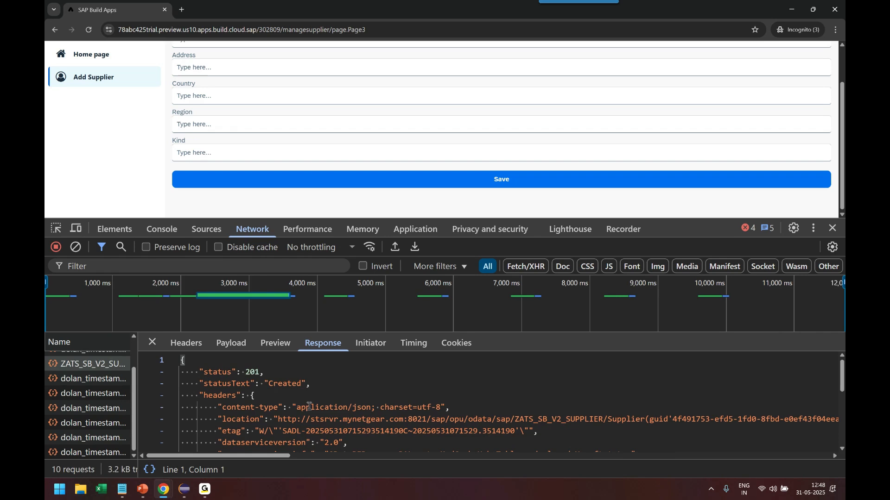
double_click(283, 383)
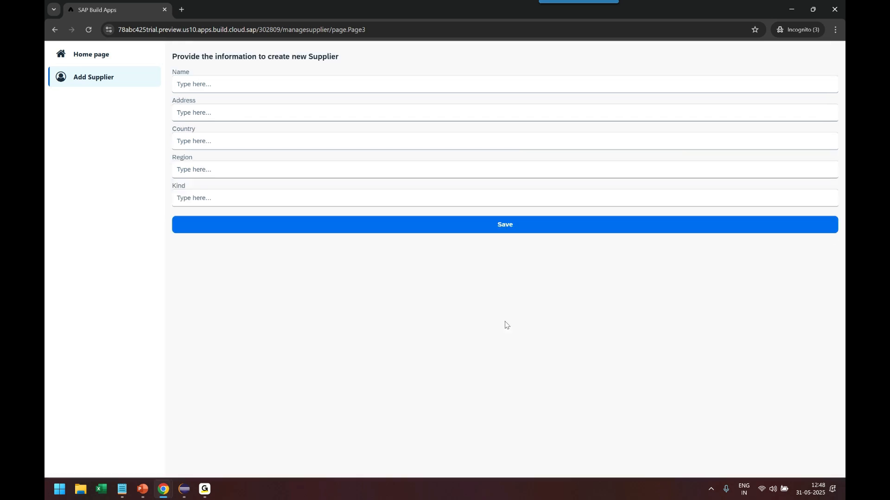
mouse_move(209, 191)
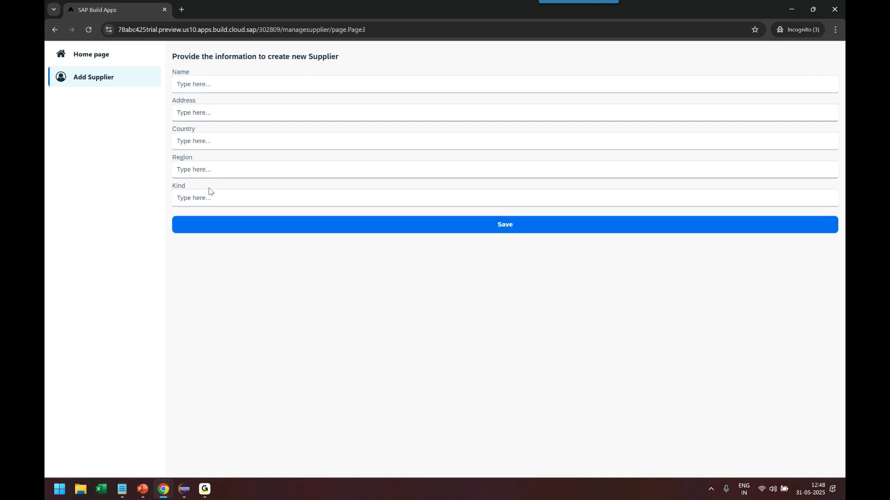
mouse_move(195, 228)
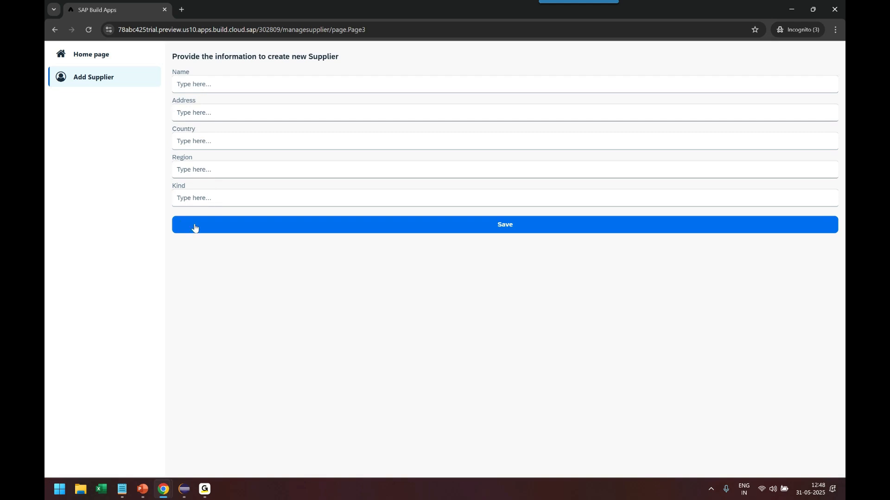
mouse_move(102, 114)
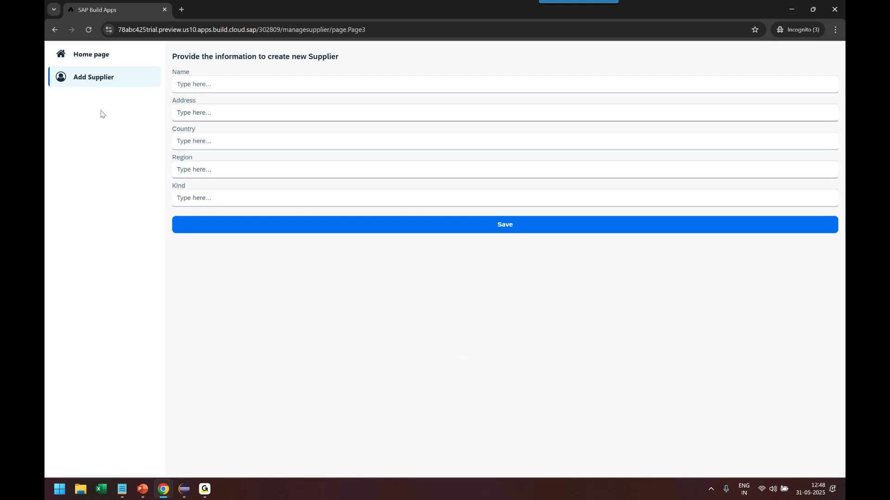
left_click(91, 54)
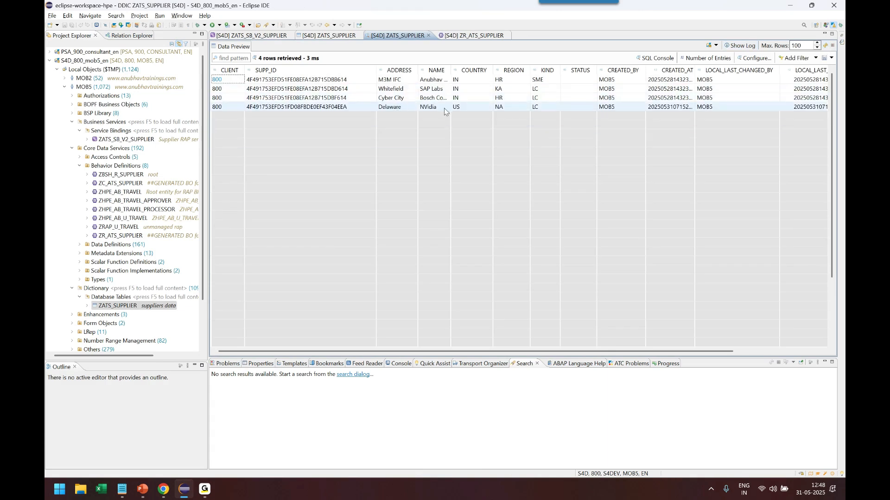
Inspect the NVidia row in ZATS_SUPPLIER data preview and compare with the app's supplier list.
left_click(390, 106)
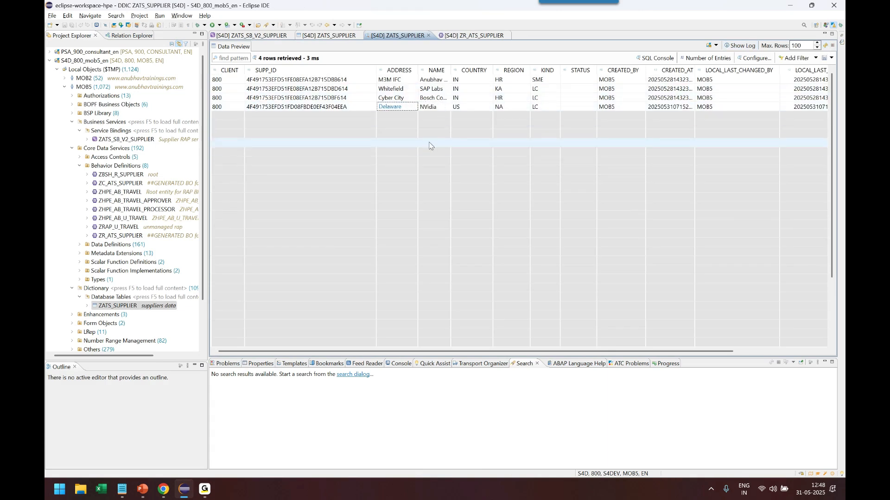
left_click(428, 107)
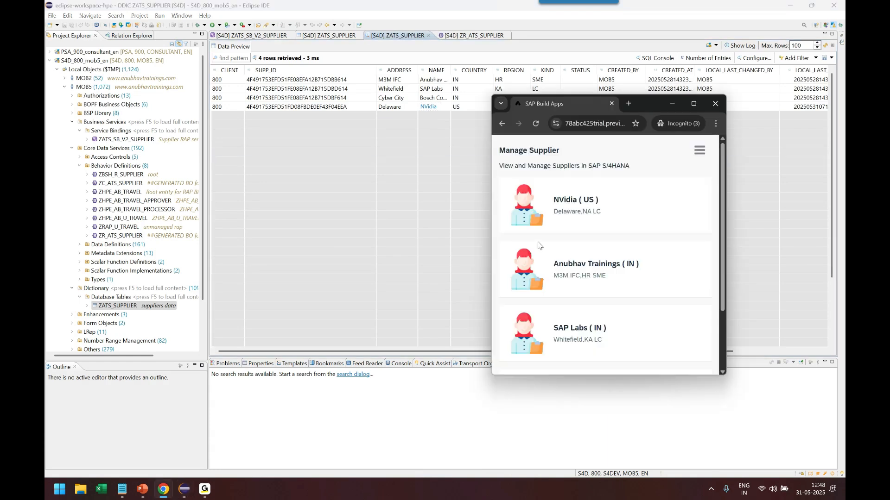
scroll("down", 3)
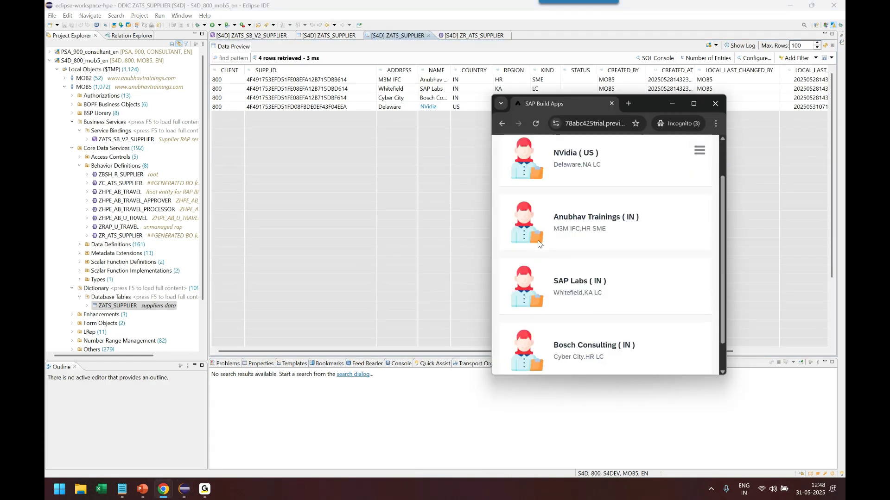
scroll("down", 3)
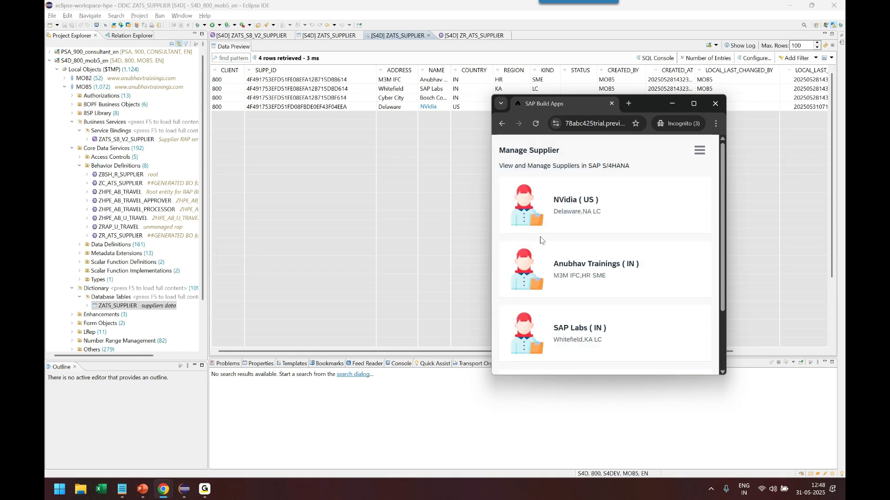